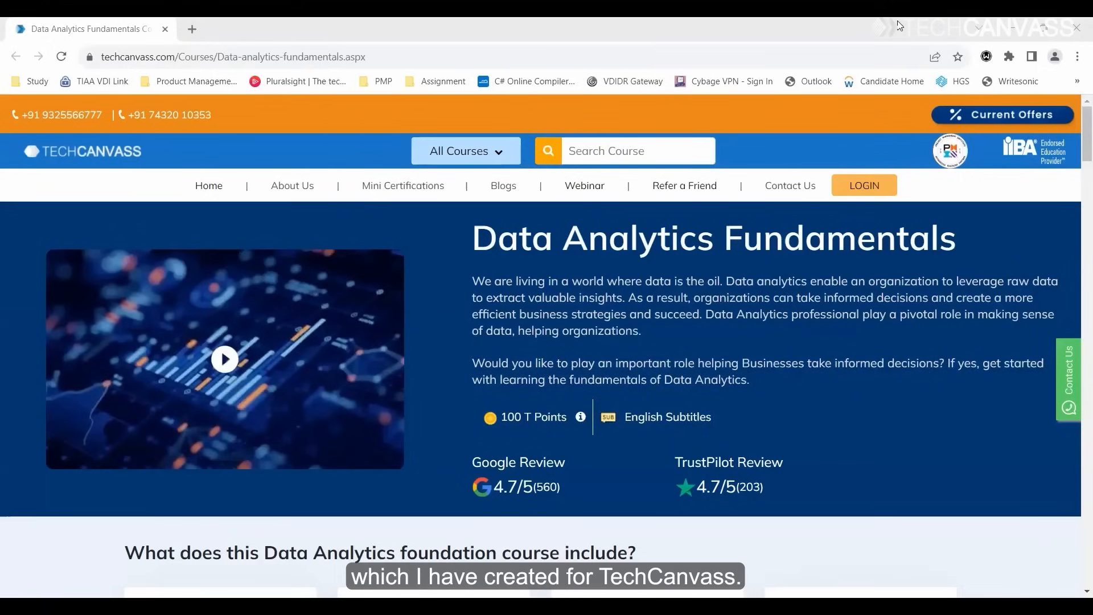
Scroll the course page past the trainer section to the Course Outline with its eight modules.
{"action": "scroll", "scroll_direction": "down", "scroll_amount": 3}
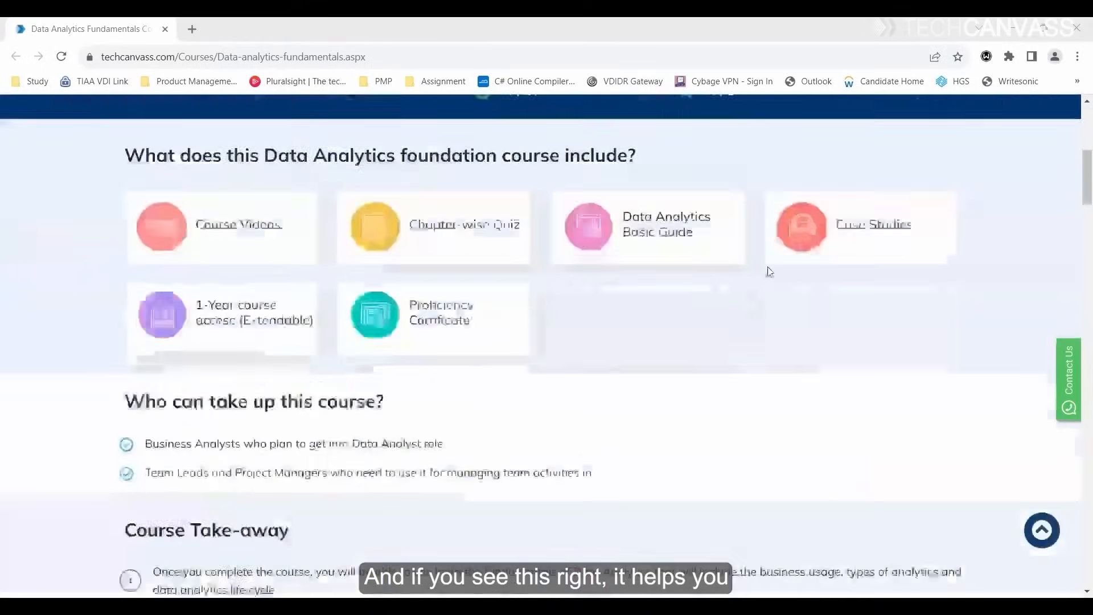
{"action": "scroll", "scroll_direction": "down", "scroll_amount": 3}
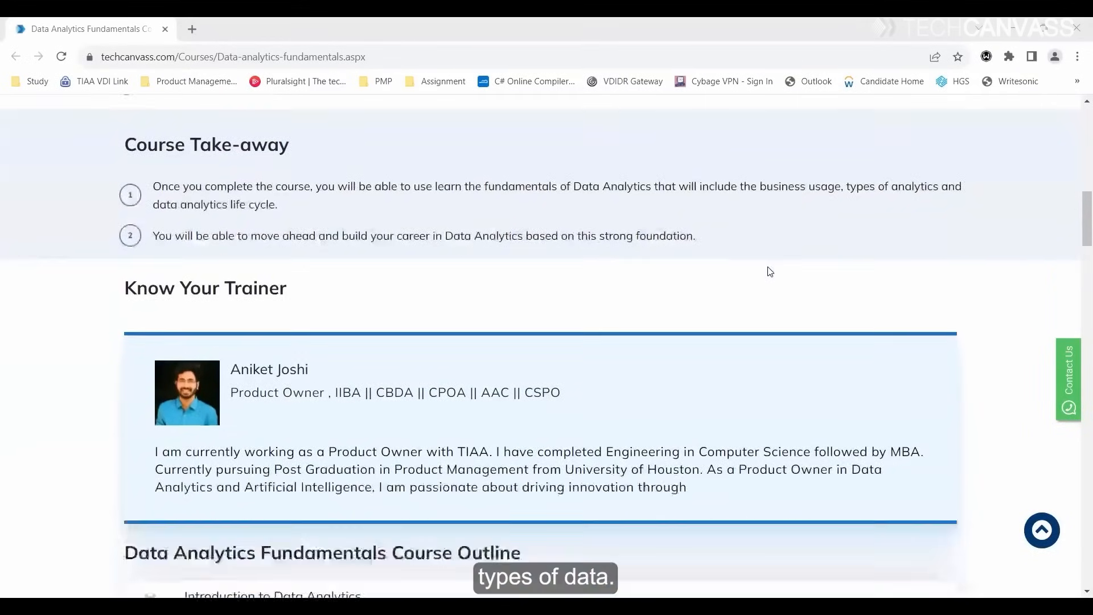
{"action": "scroll", "scroll_direction": "down", "scroll_amount": 3}
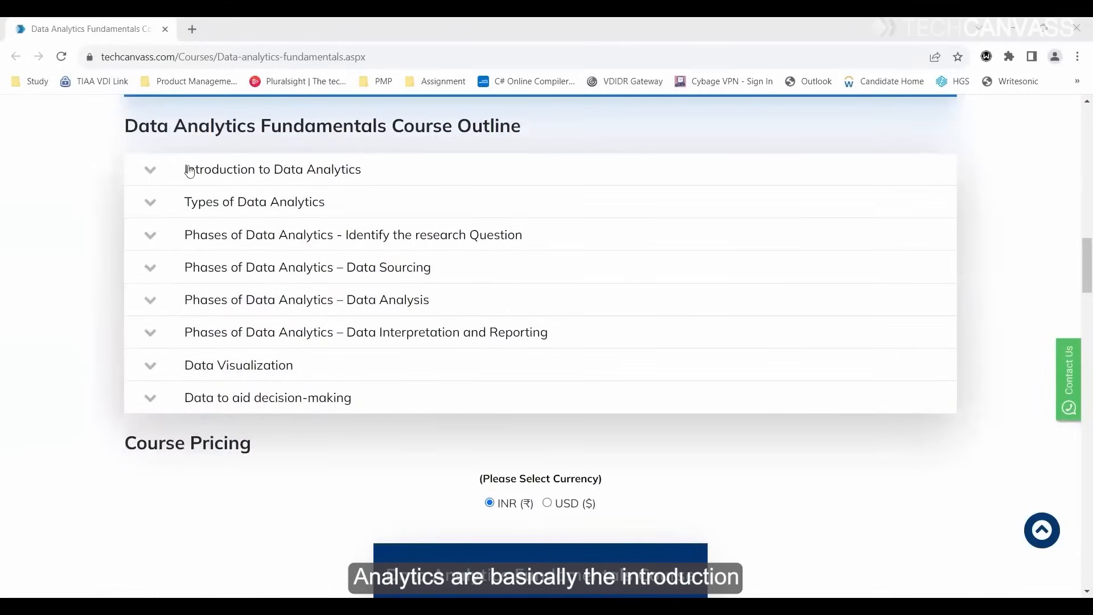
{"action": "left_click", "coordinate": [272, 169]}
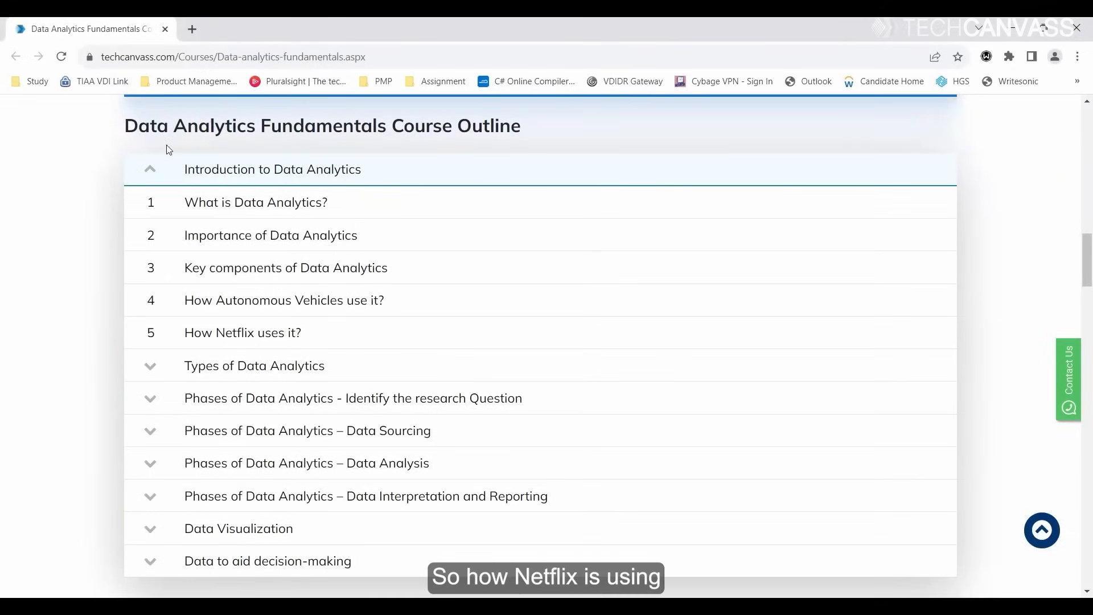
{"action": "left_click", "coordinate": [149, 169]}
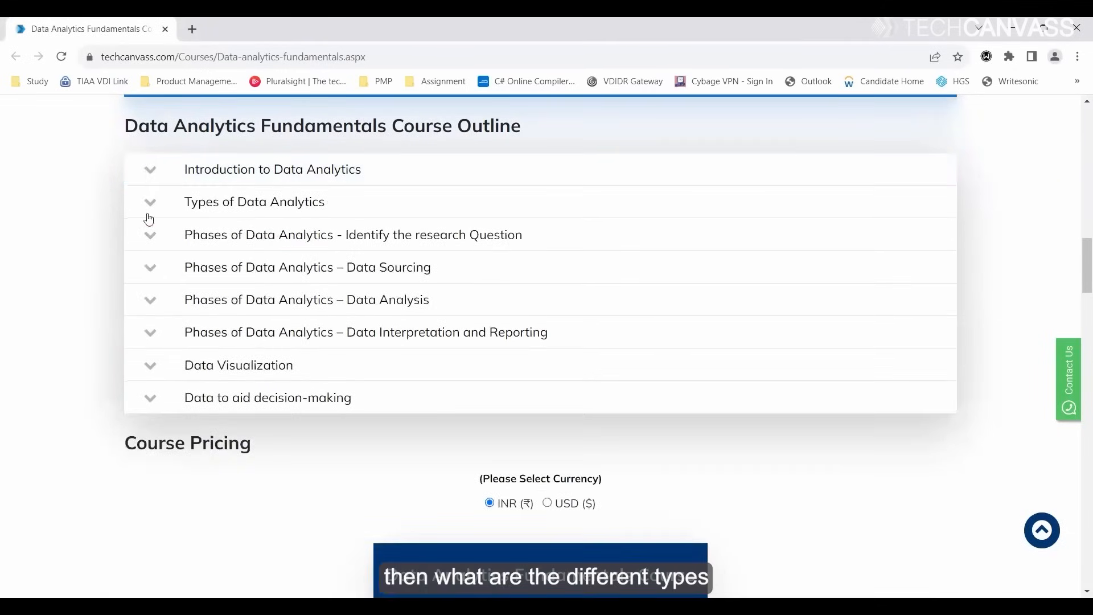
{"action": "left_click", "coordinate": [254, 202]}
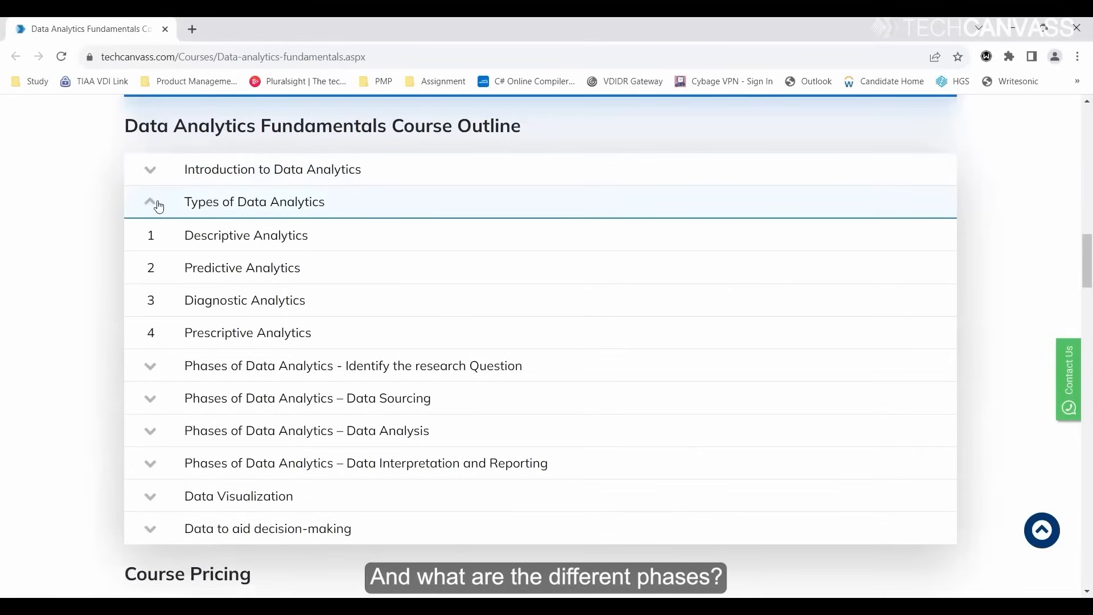
{"action": "left_click", "coordinate": [150, 202]}
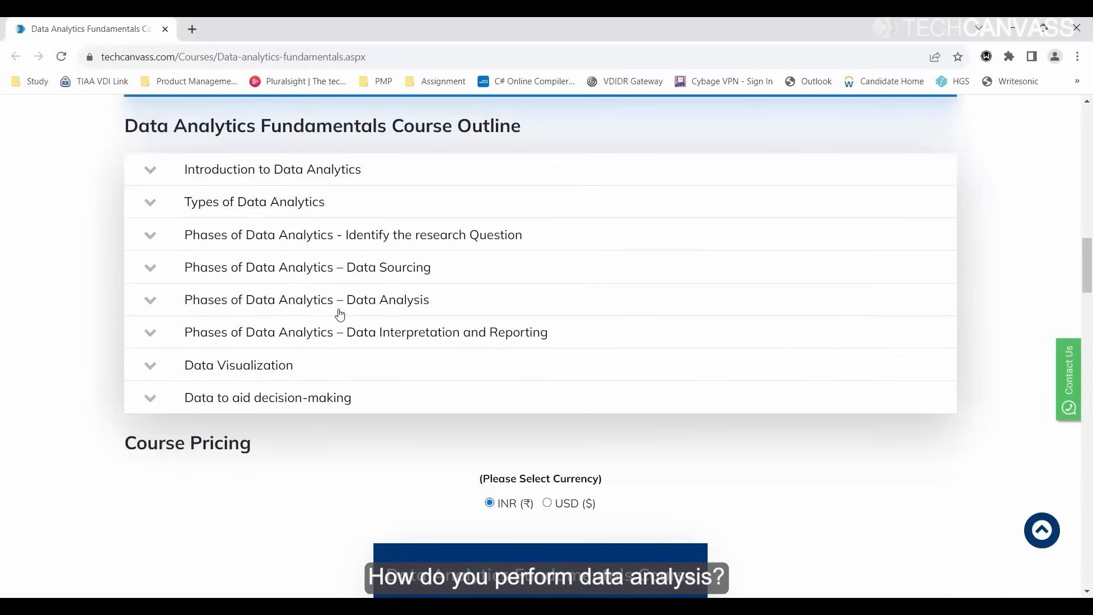
{"action": "mouse_move", "coordinate": [374, 341]}
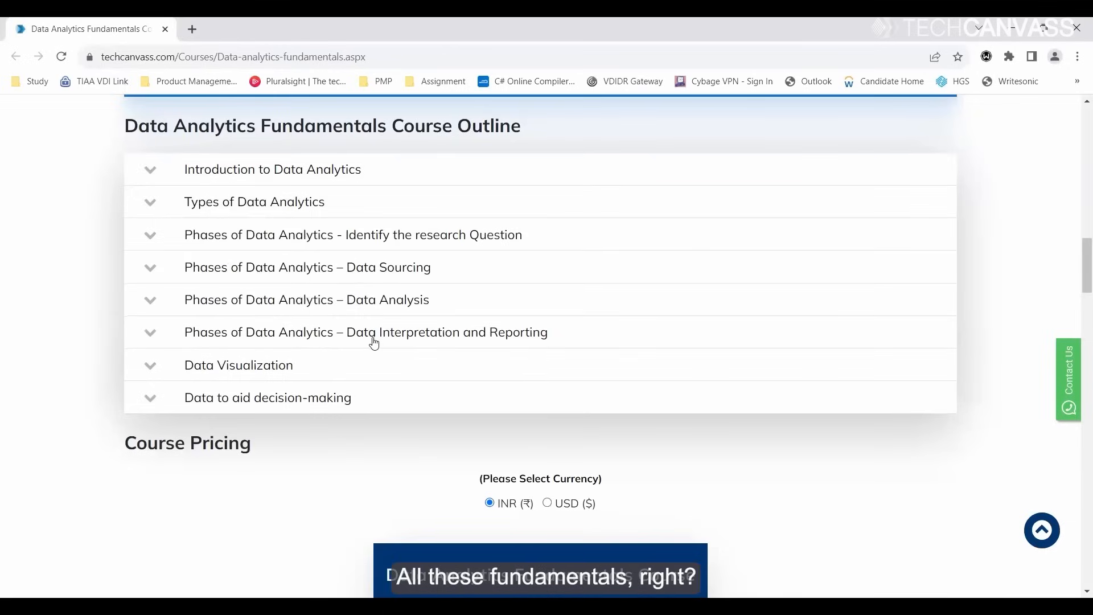